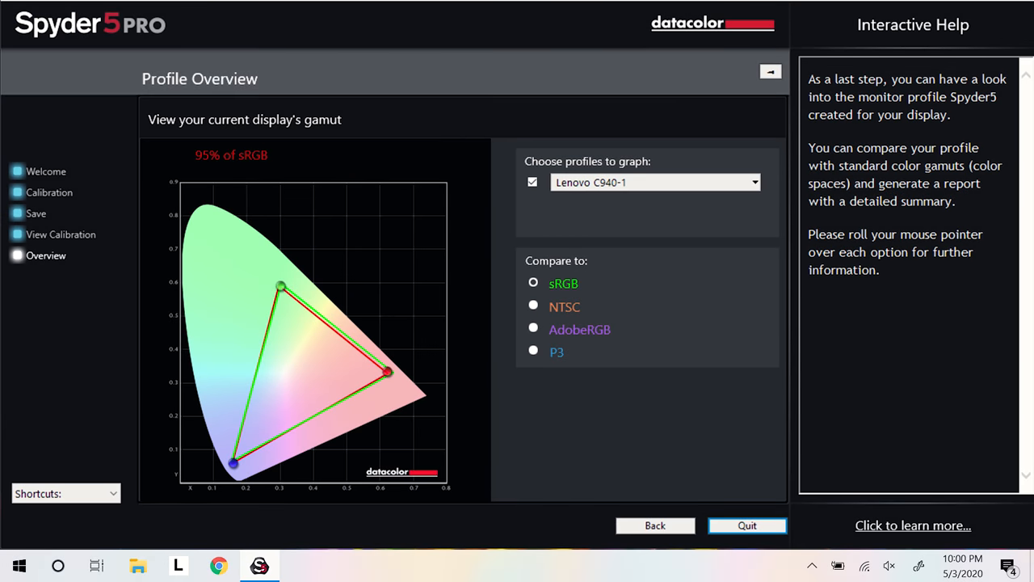
Compare the Lenovo C940 gamut against NTSC (66%), AdobeRGB (71%) and P3 (71%).
{"action": "left_click", "coordinate": [533, 306]}
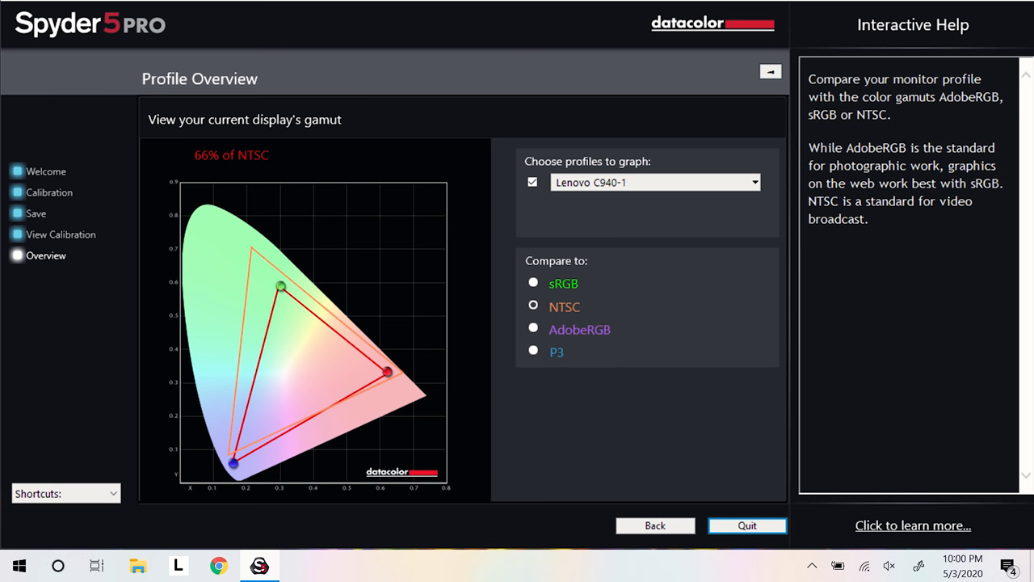
{"action": "left_click", "coordinate": [534, 327]}
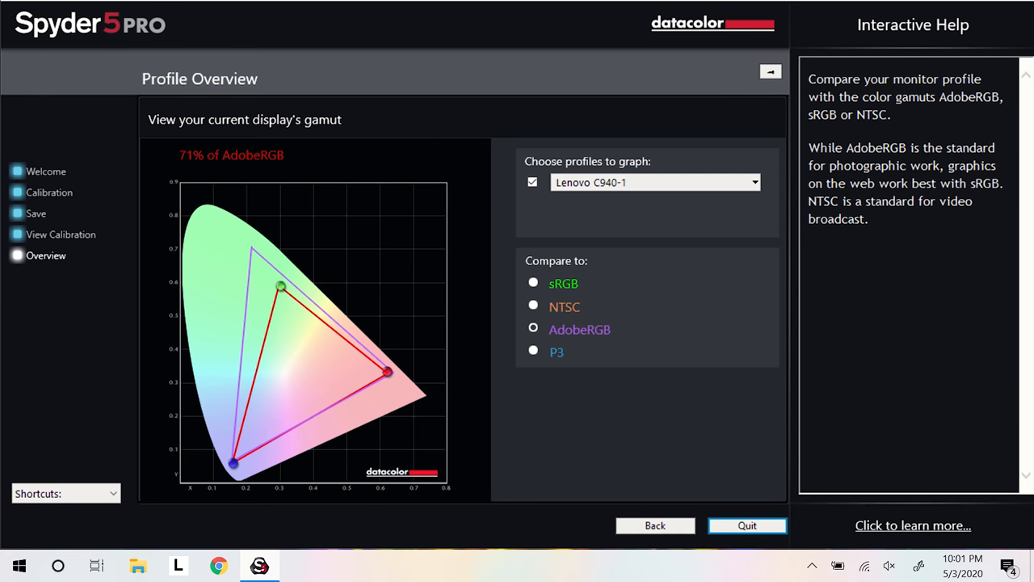
{"action": "left_click", "coordinate": [534, 349]}
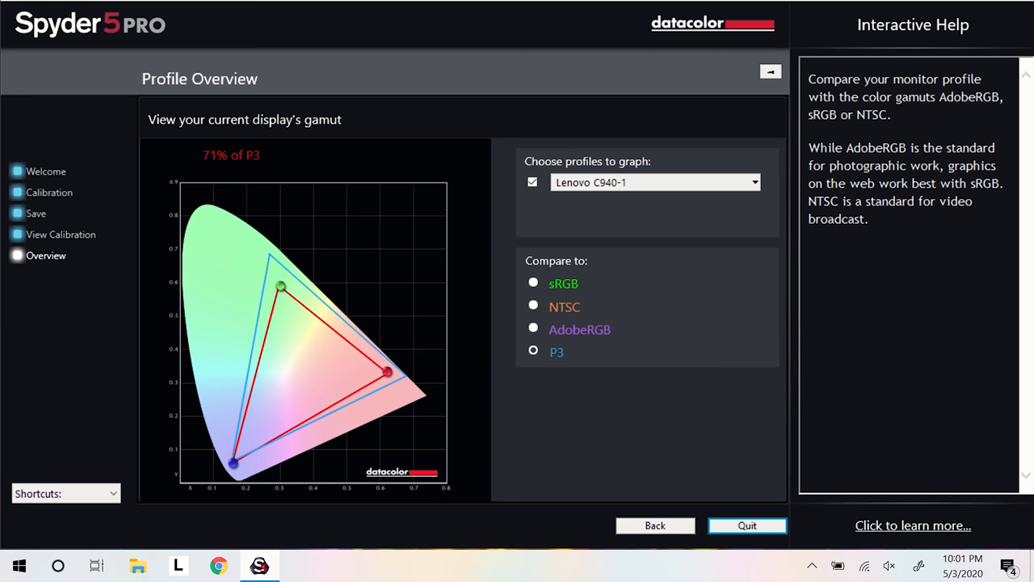